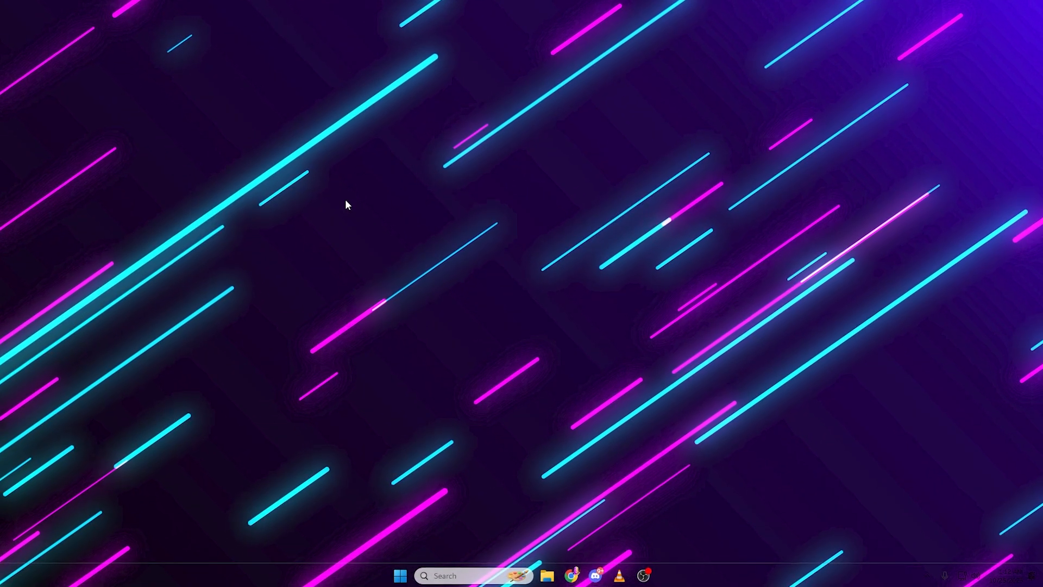
Search the taskbar for "create a restore point" to reach System Protection settings.
click(473, 575)
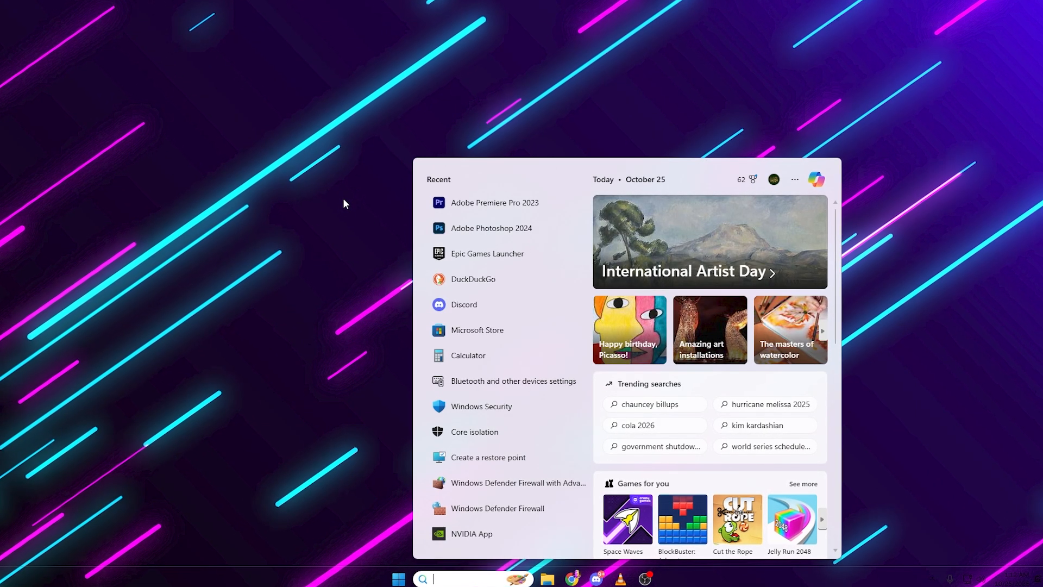
text(create a restore point)
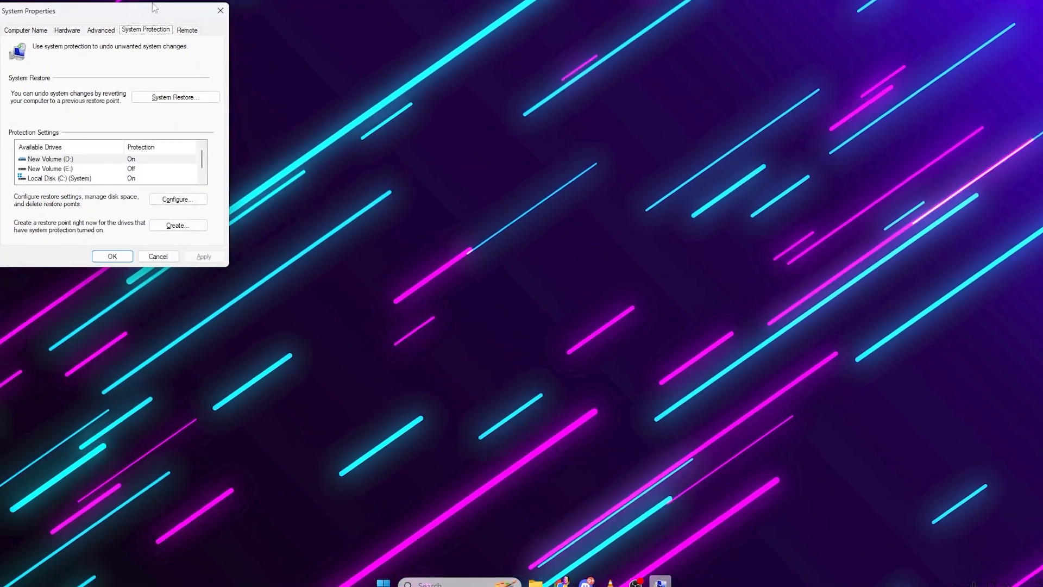
Create a system restore point described as "before RAM".
click(177, 199)
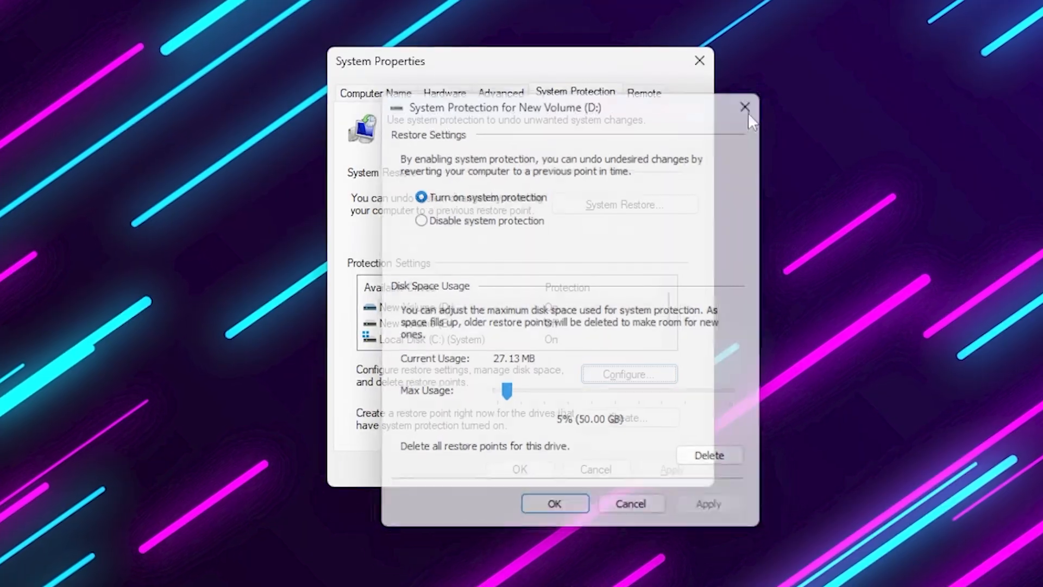
click(745, 107)
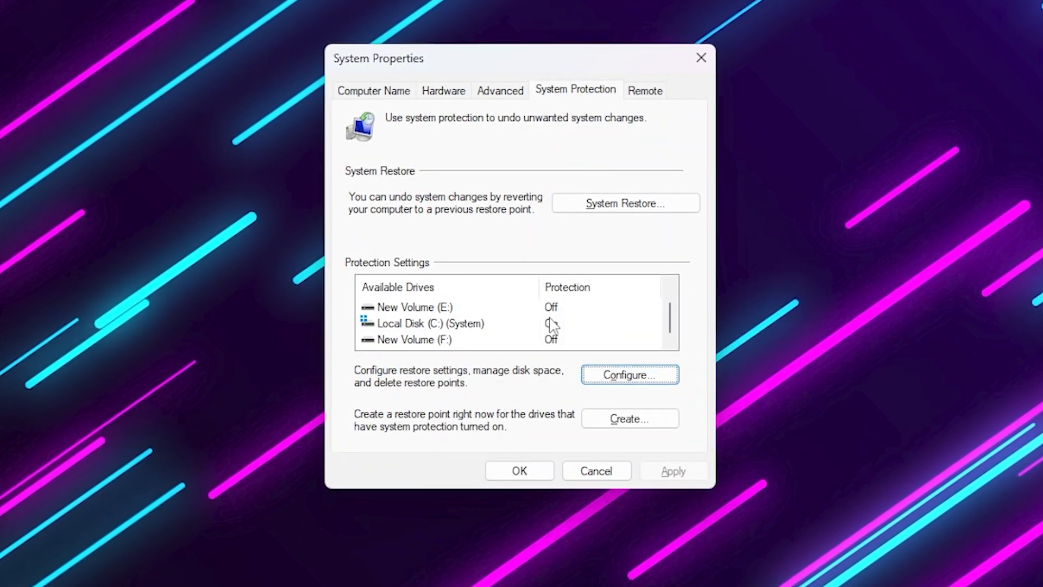
click(629, 374)
text(b)
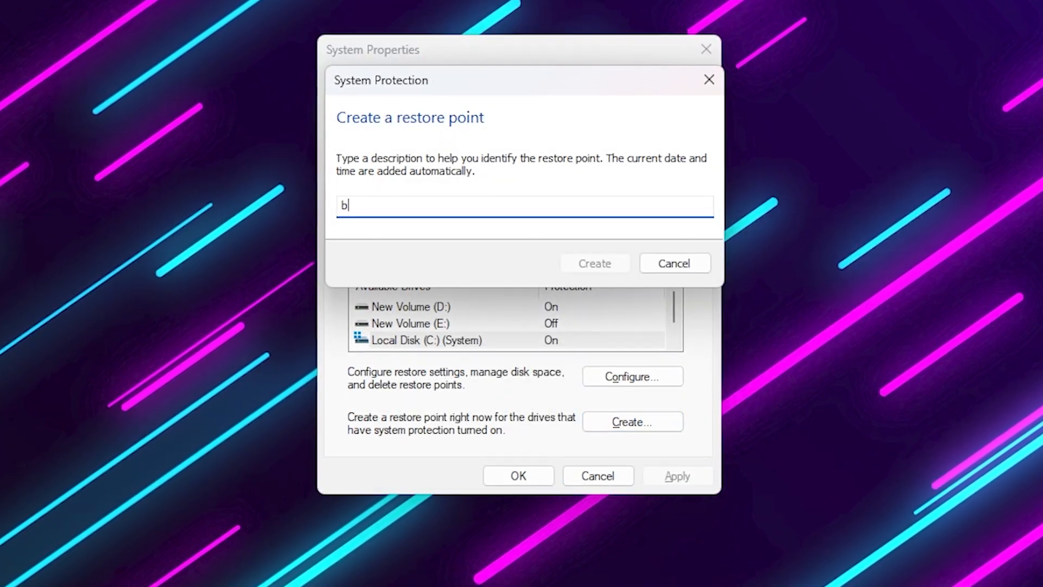
text(efore RAM)
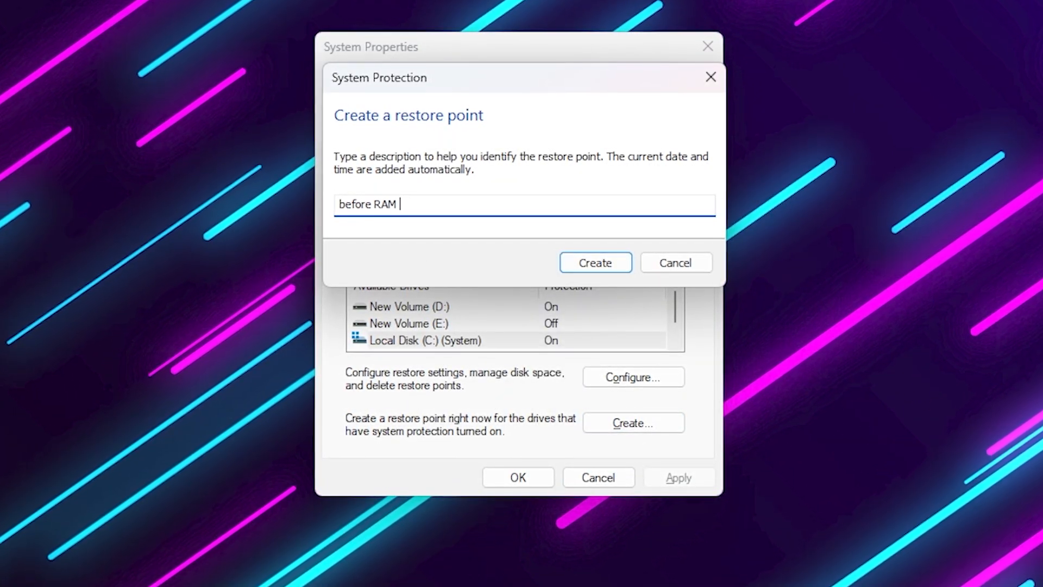
click(594, 262)
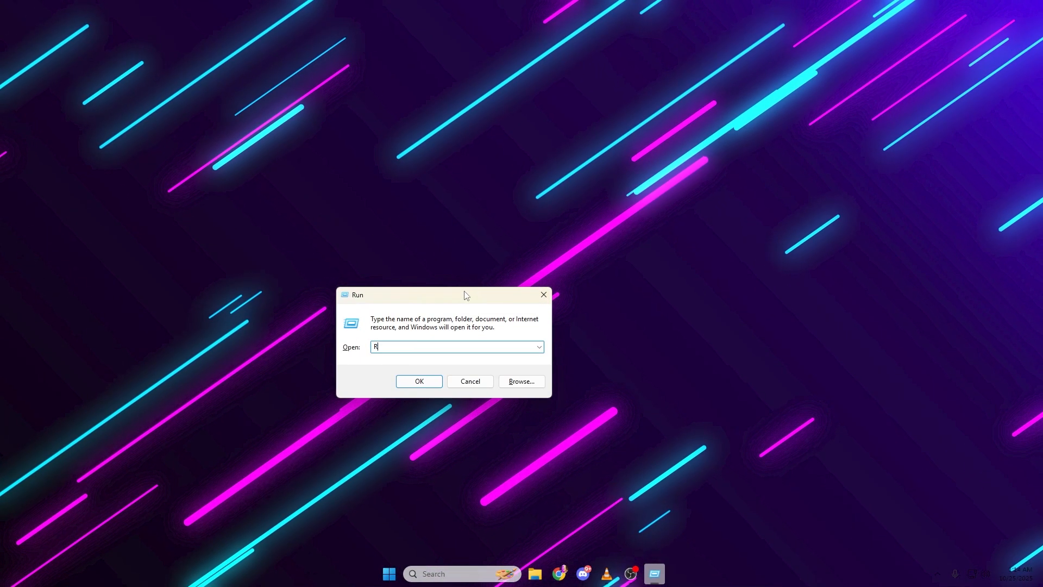
Launch the Registry Editor via the Run dialog with REGEDIT.
text(EGEDIT)
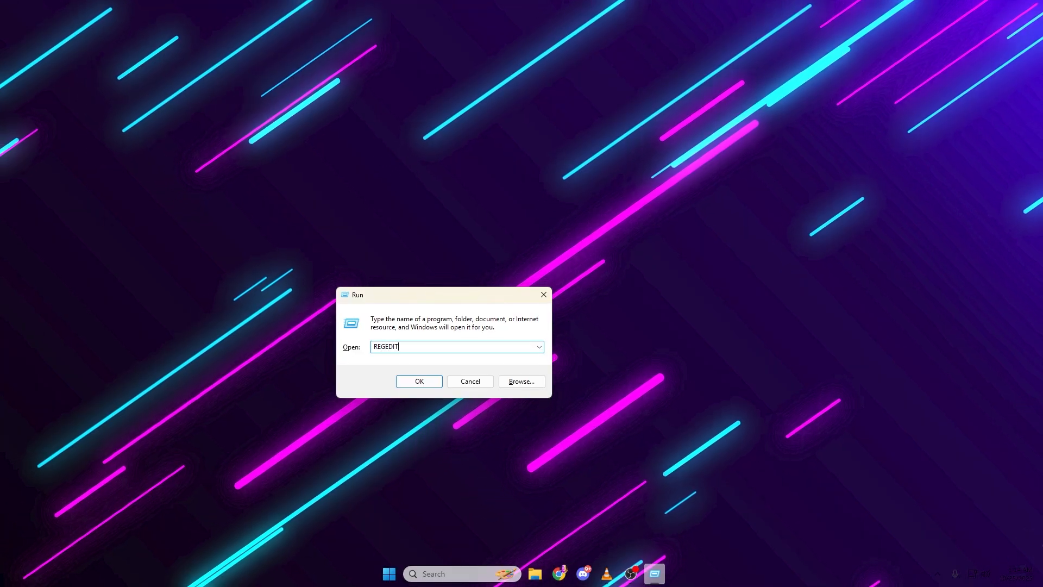
click(417, 381)
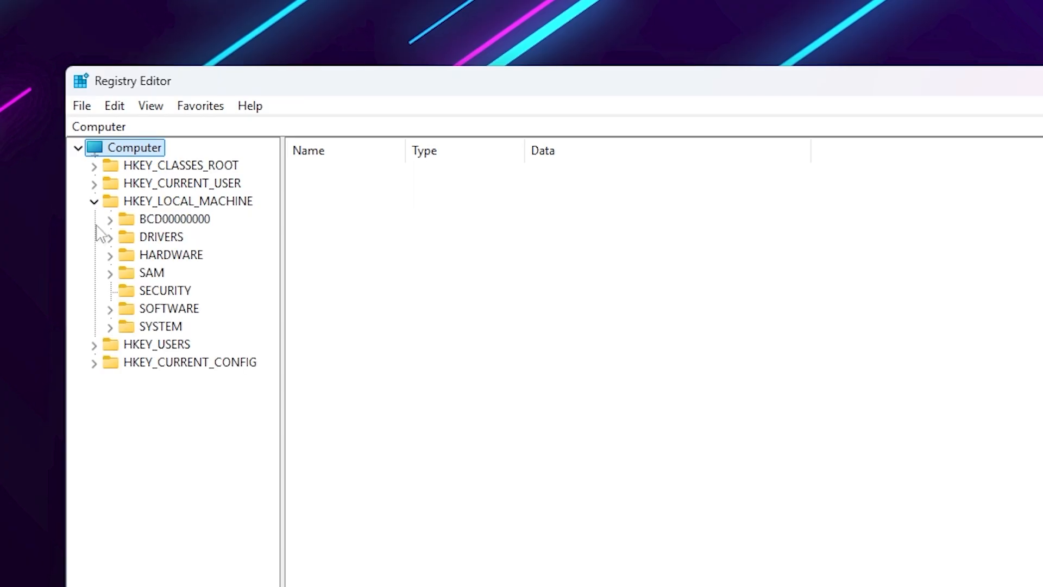
Set PagedPoolSize under Session Manager\Memory Management to ffffffff.
click(110, 326)
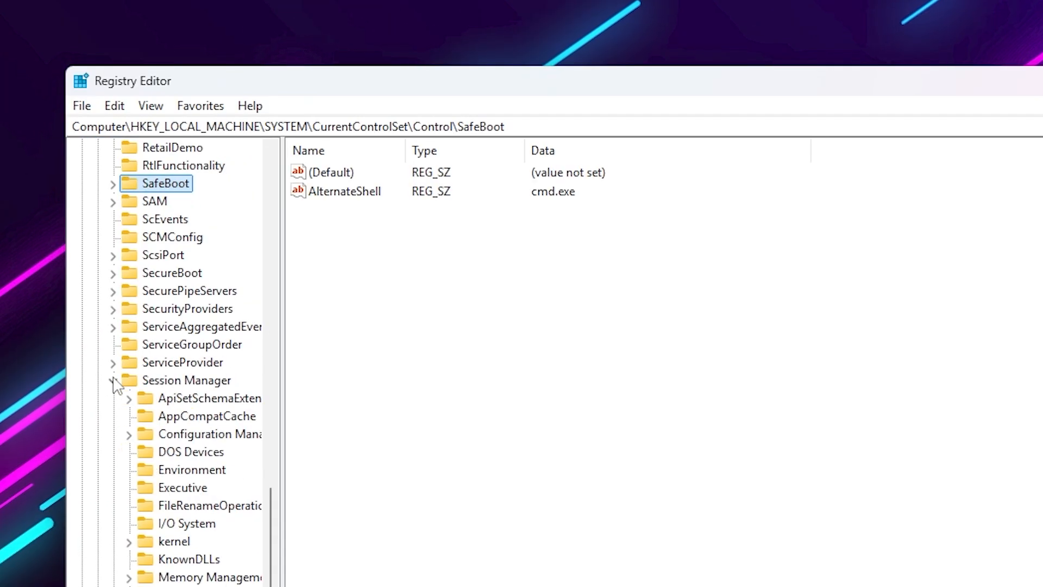
click(217, 389)
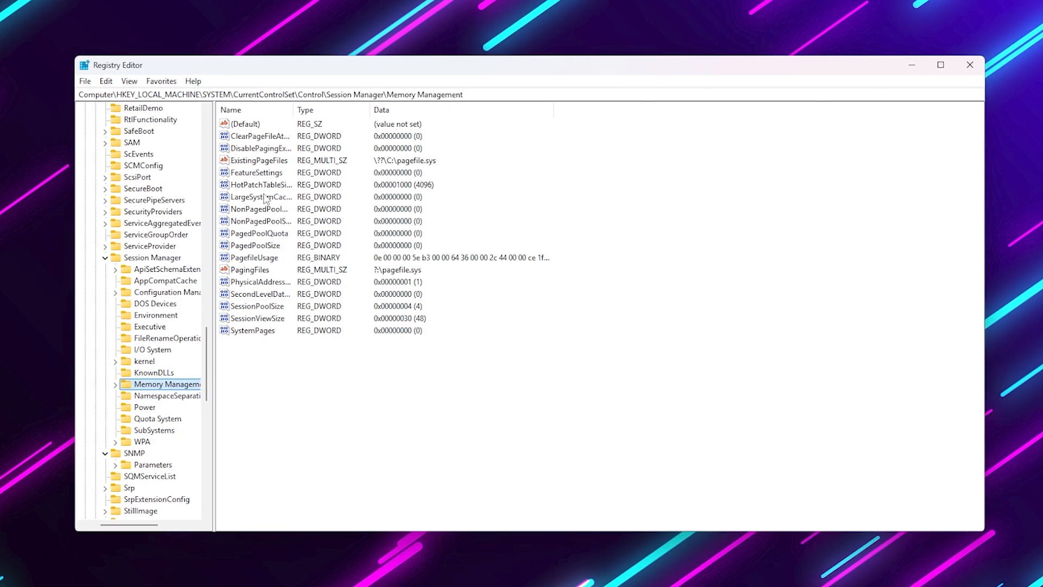
double_click(258, 197)
text(0xffffff)
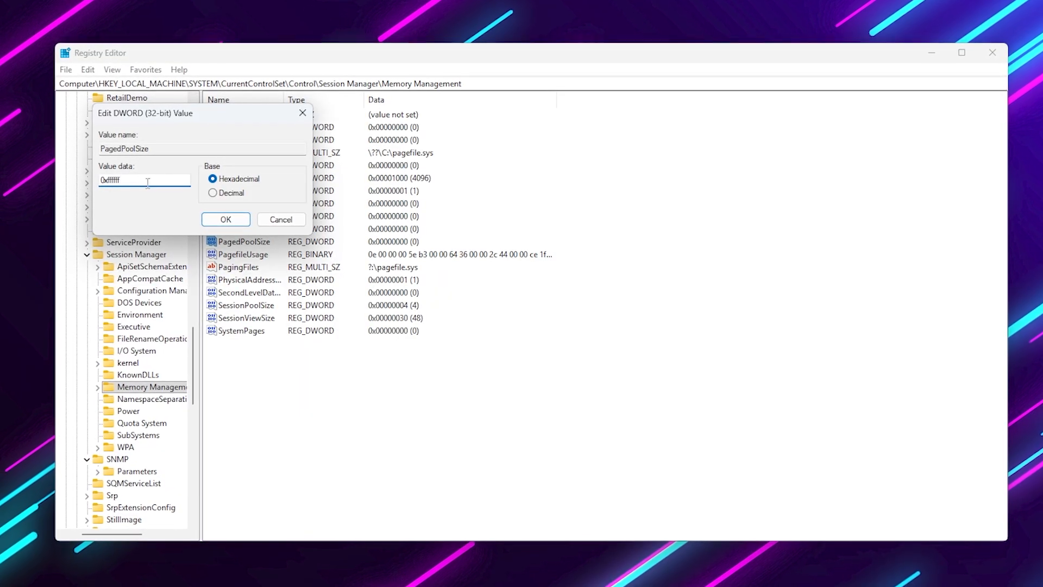
click(400, 573)
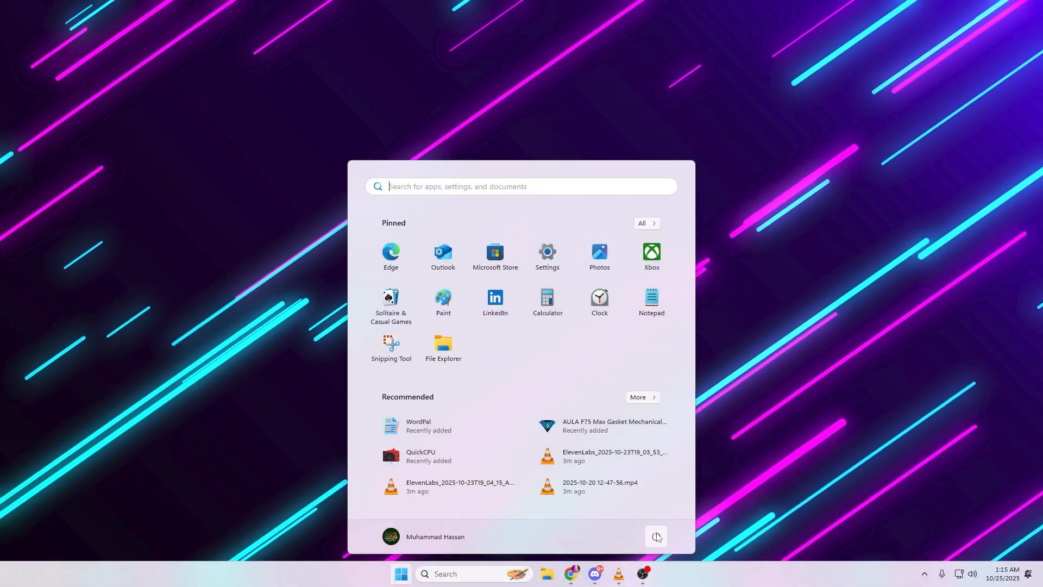
mouse_move(858, 371)
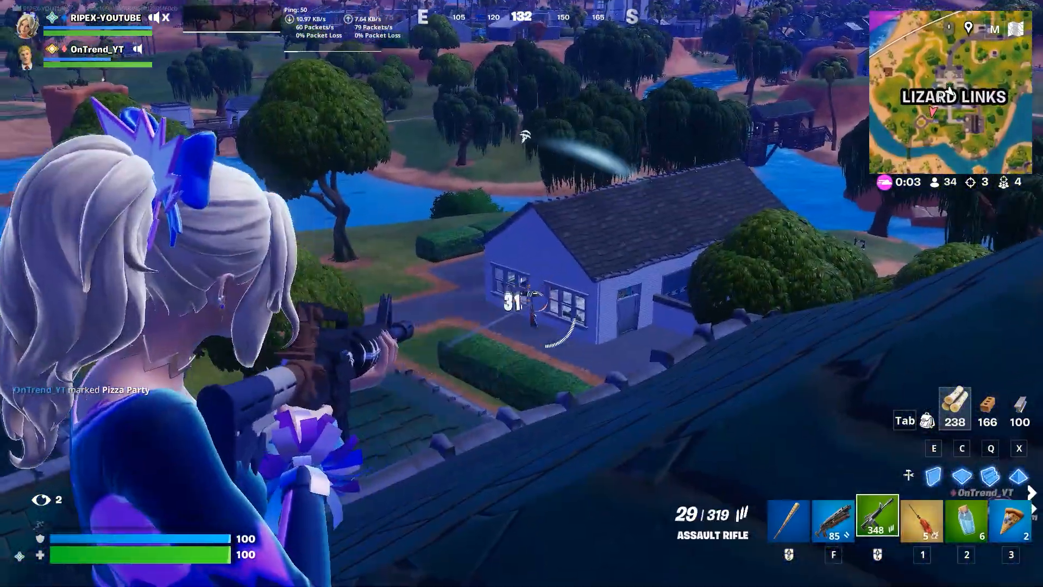
Run Windows PowerShell as administrator from Start search, approving the UAC prompt.
click(521, 294)
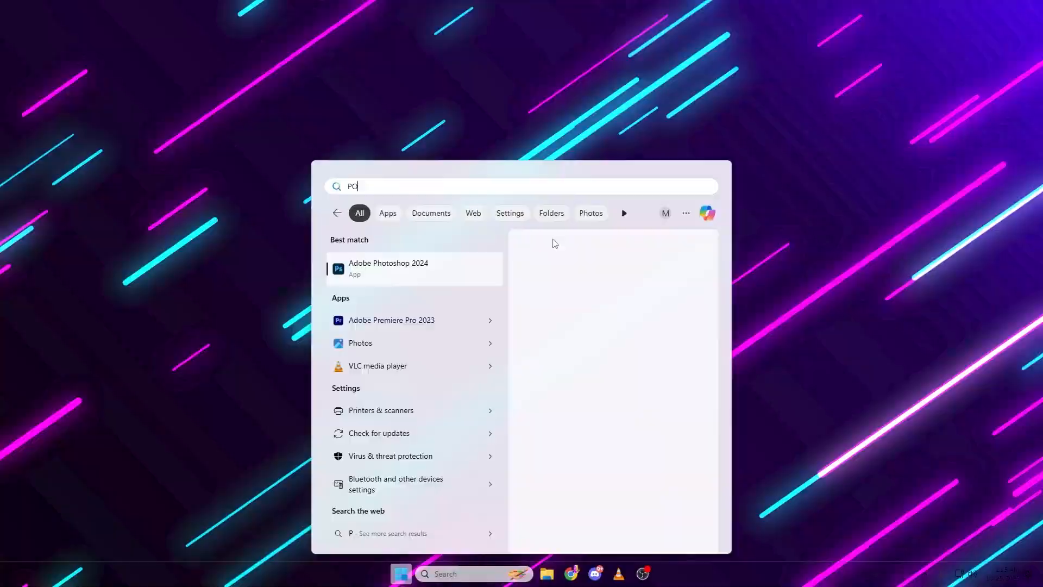
text(WER)
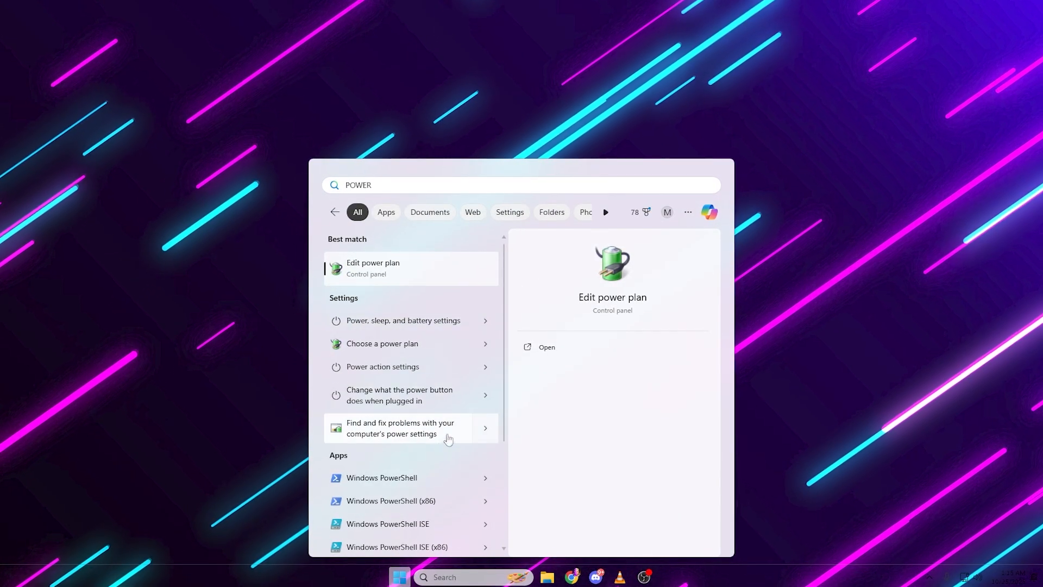
click(381, 477)
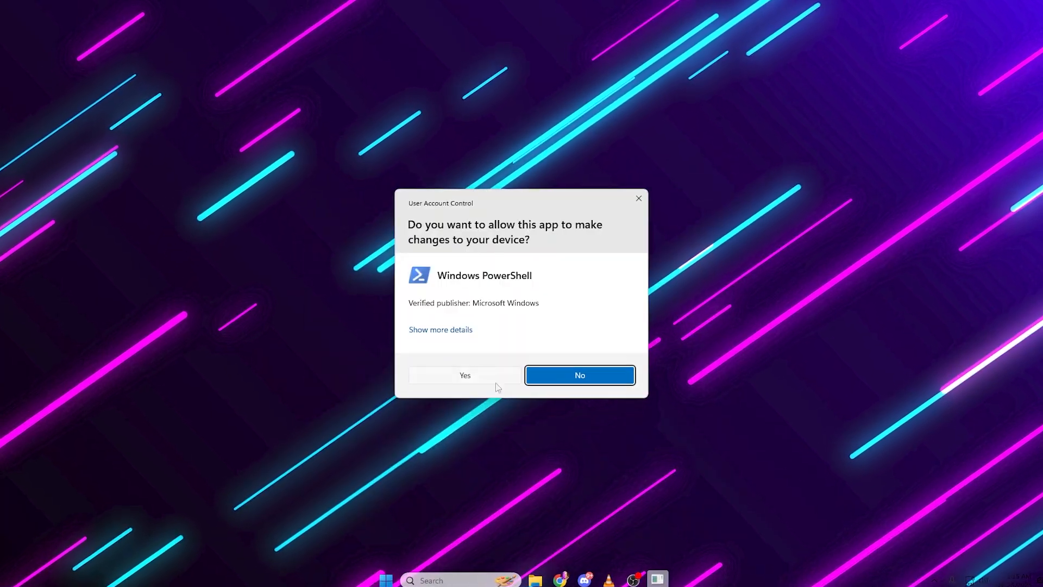
click(464, 375)
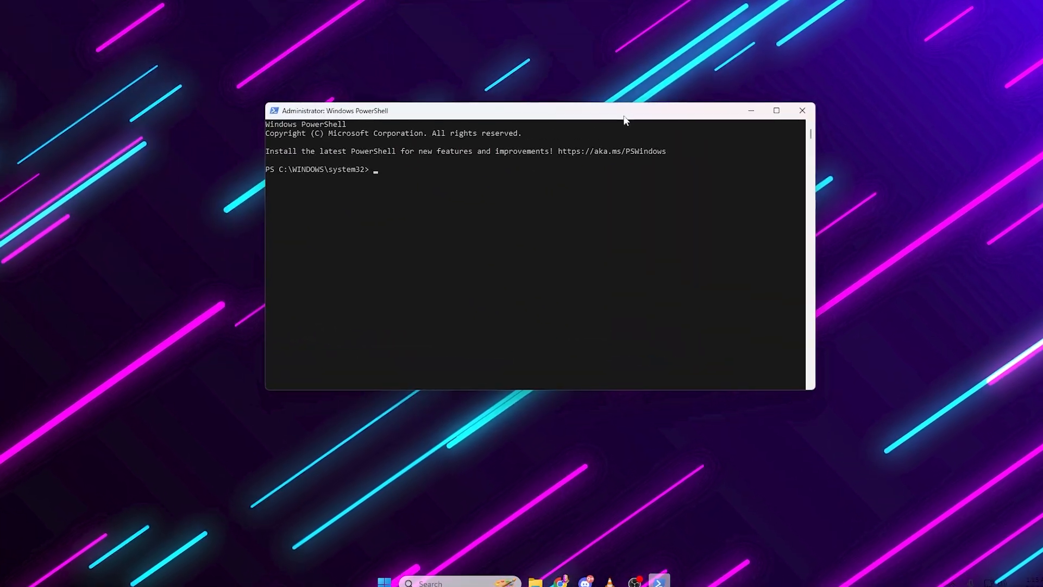
Turn off memory compression with Disable-MMAgent -mc.
text(Disable-MMAgent -mc)
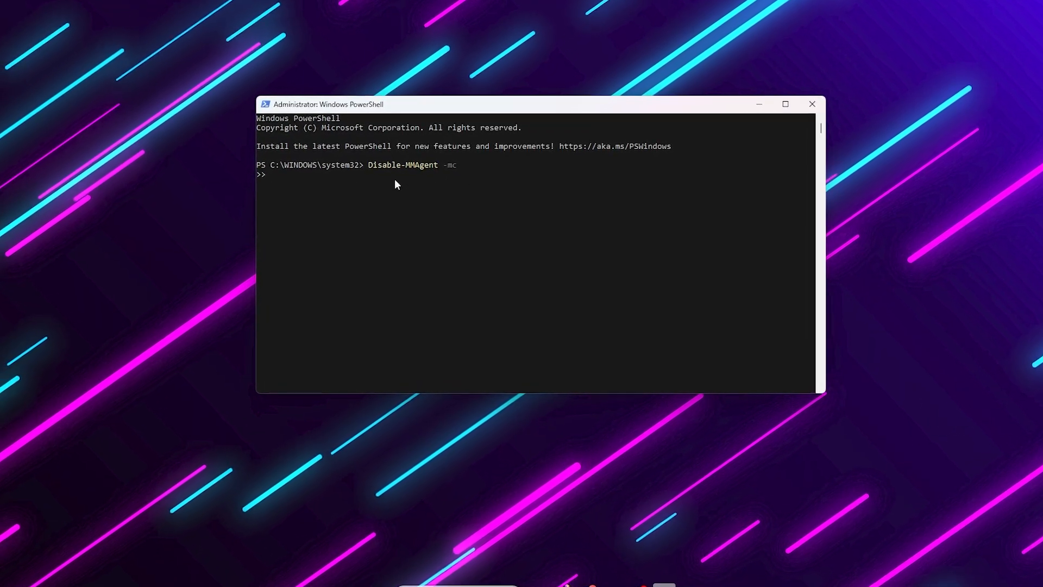
key(Return)
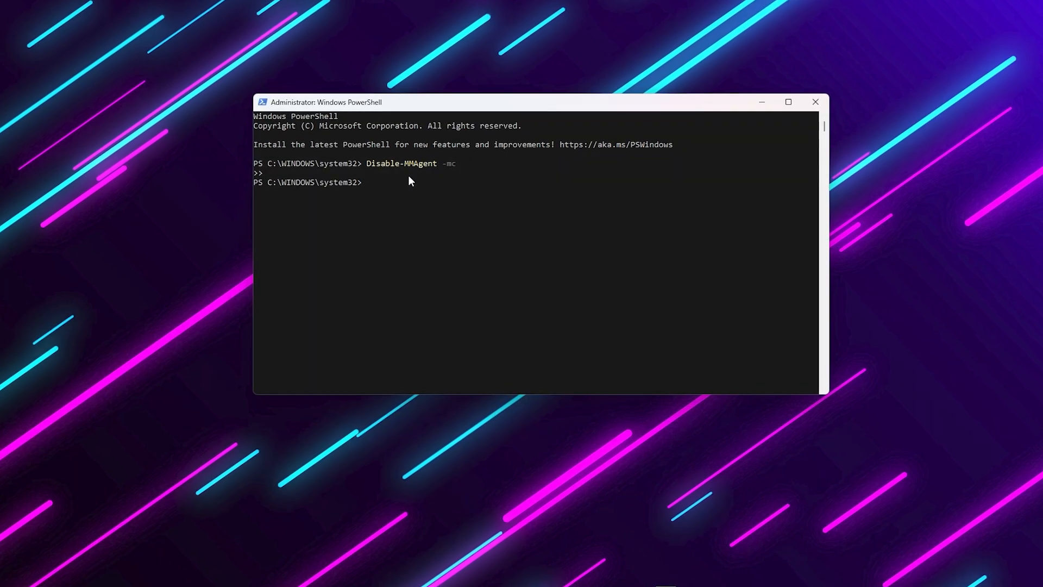
Verify with Get-MMAgent that MemoryCompression reports False, then close PowerShell.
text(G)
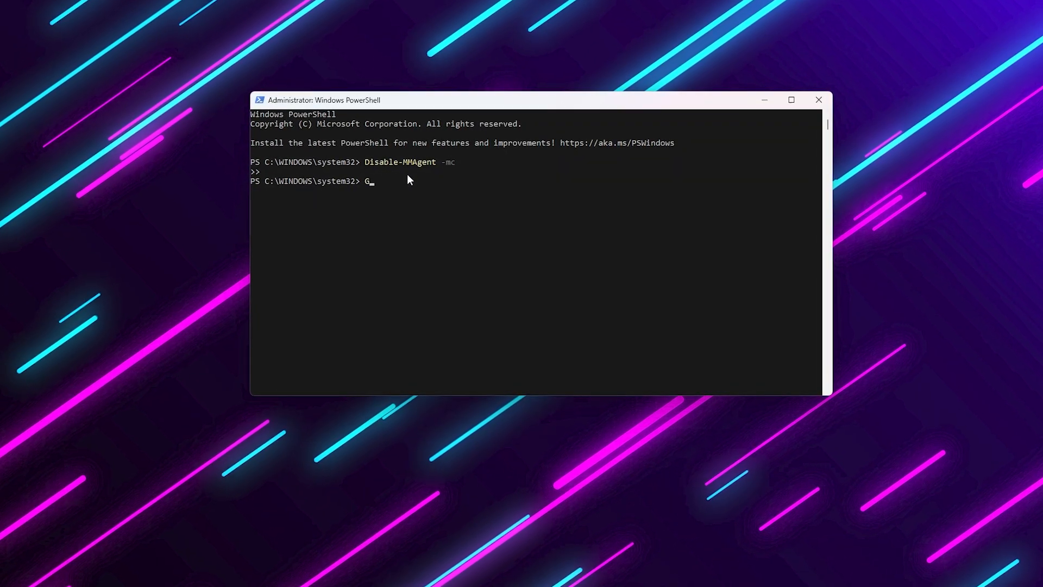
text(et-)
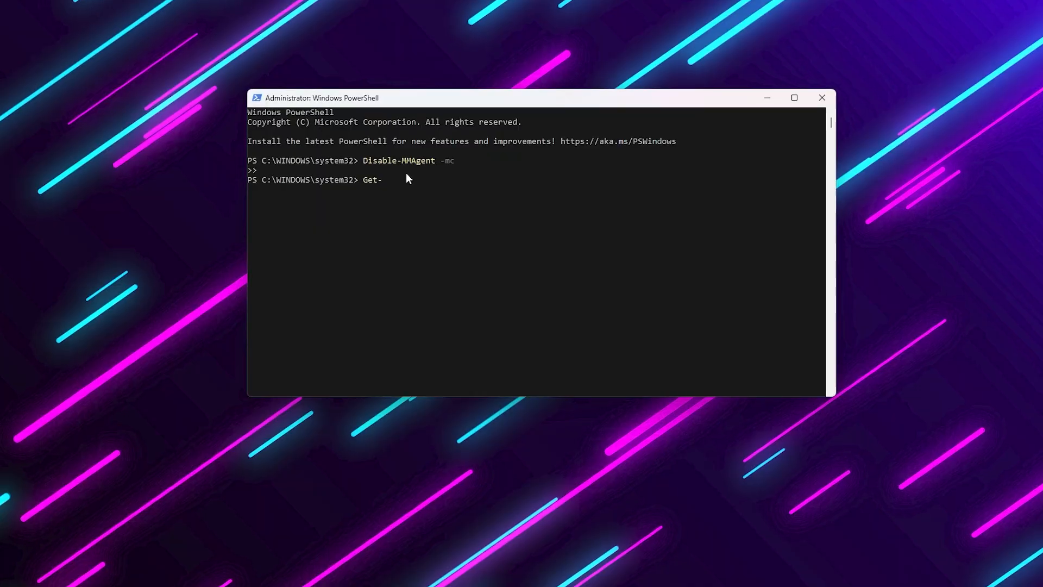
text(MMAgent)
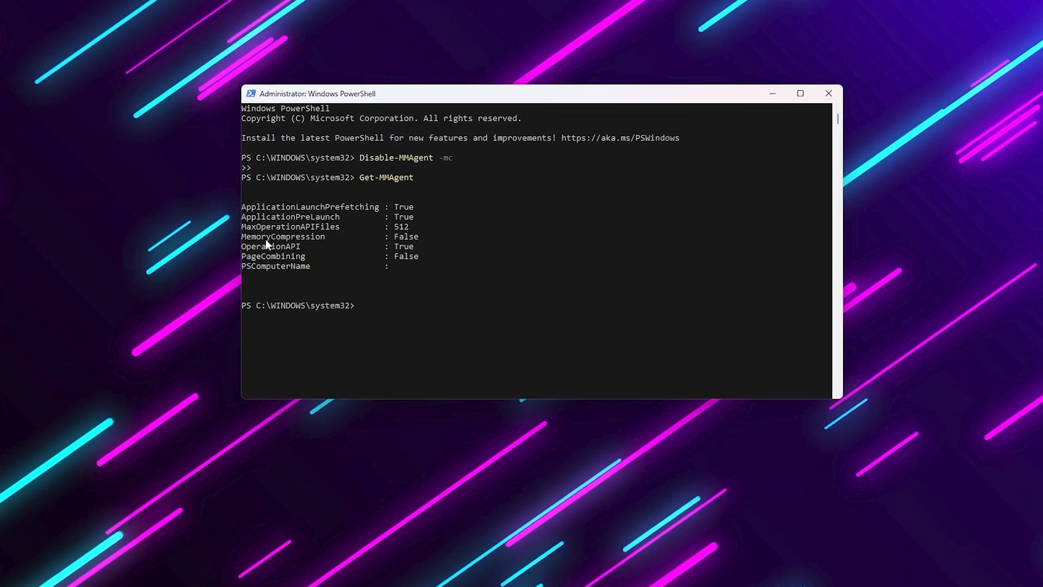
drag(238, 236, 420, 245)
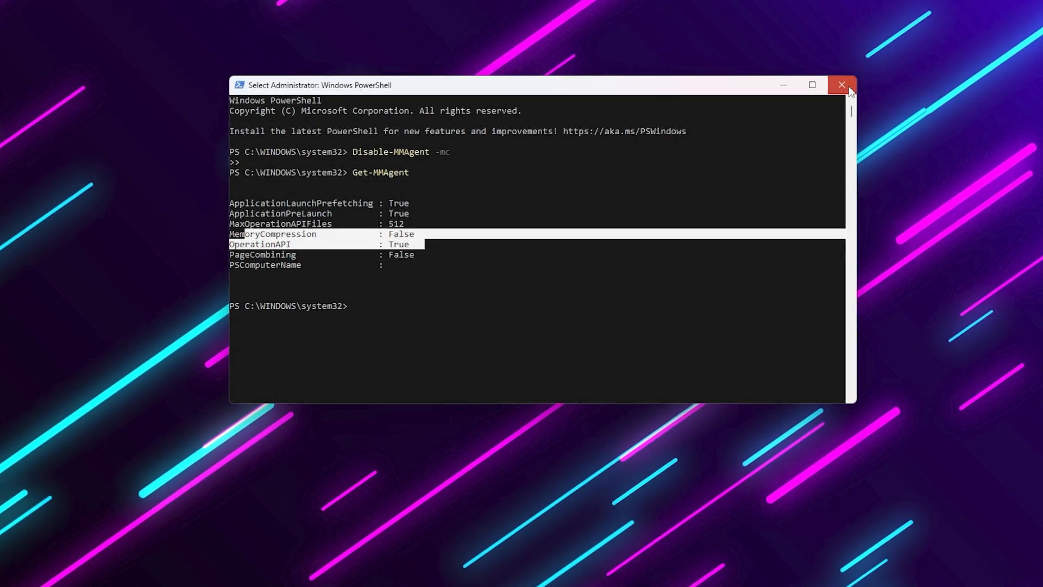
click(841, 84)
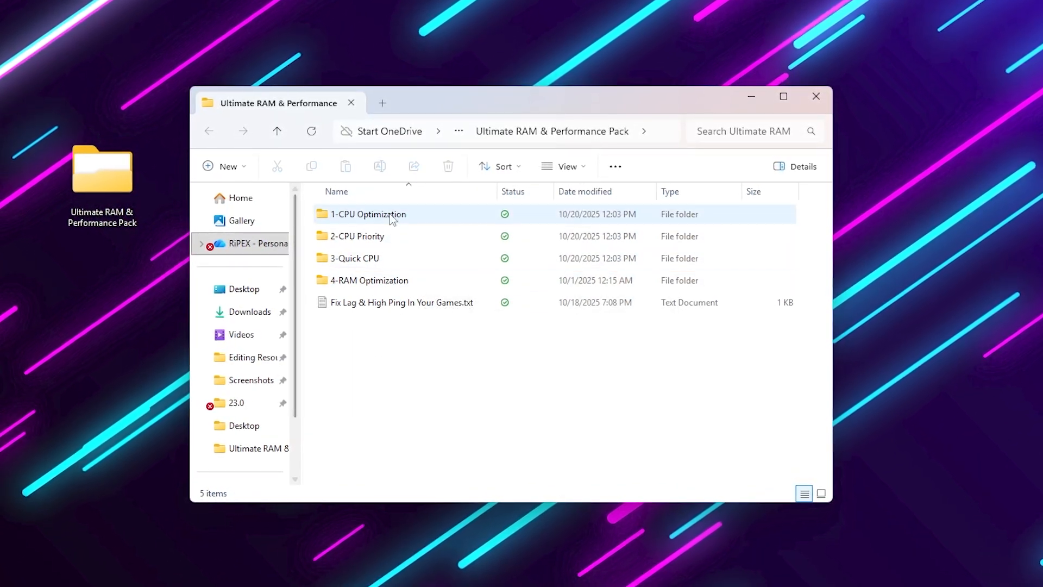
Merge the 1-CPU Optimization .reg tweaks, including Disable File History Service and Disable Game DVR.
double_click(368, 214)
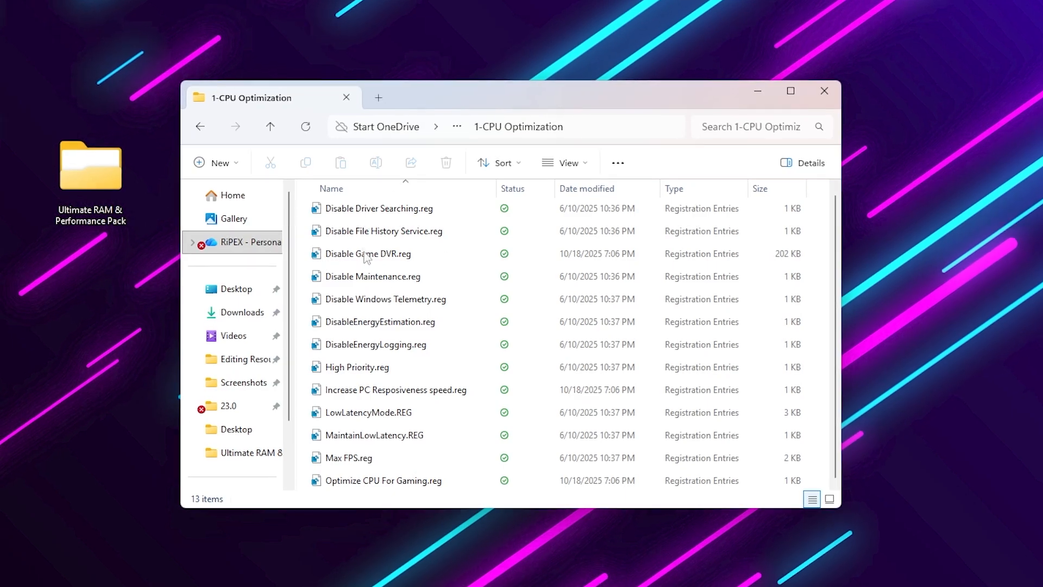
double_click(380, 208)
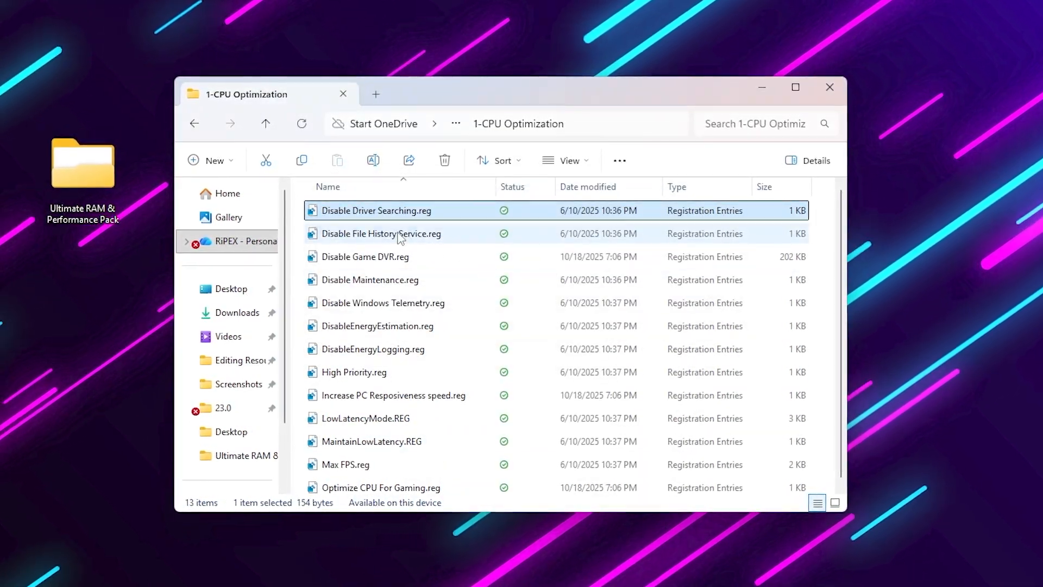
double_click(381, 234)
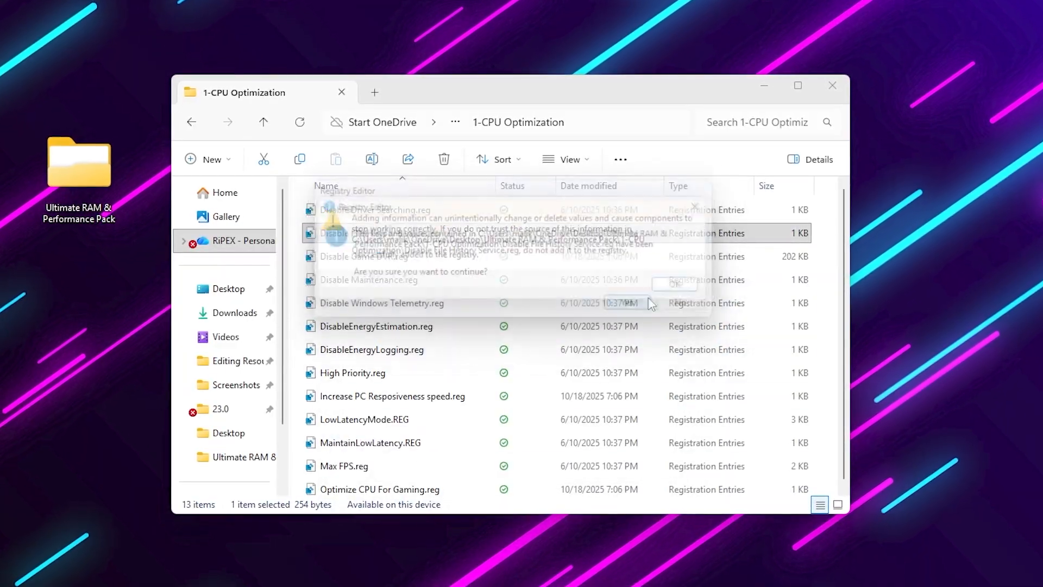
click(675, 284)
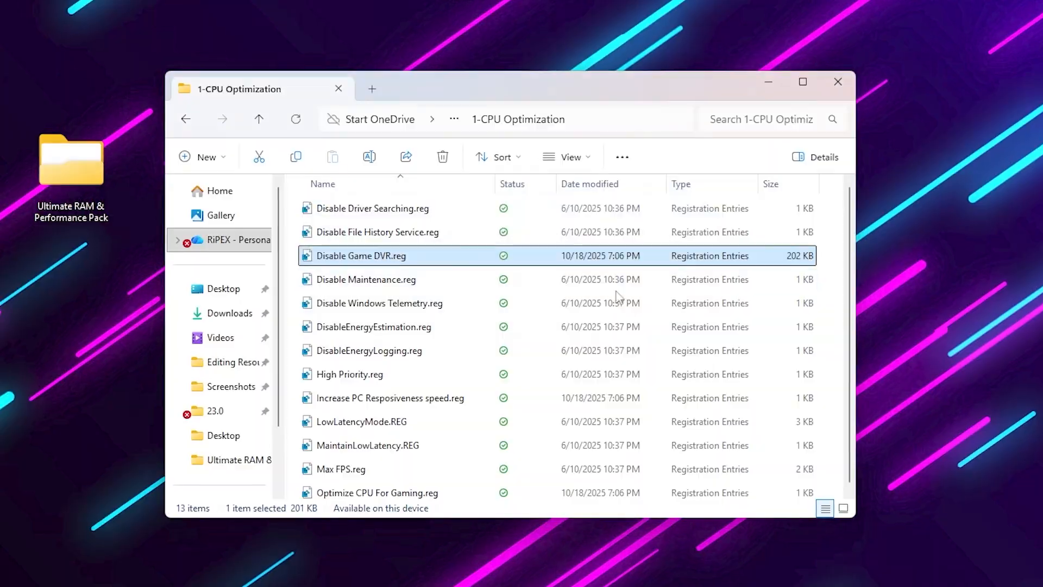
double_click(366, 279)
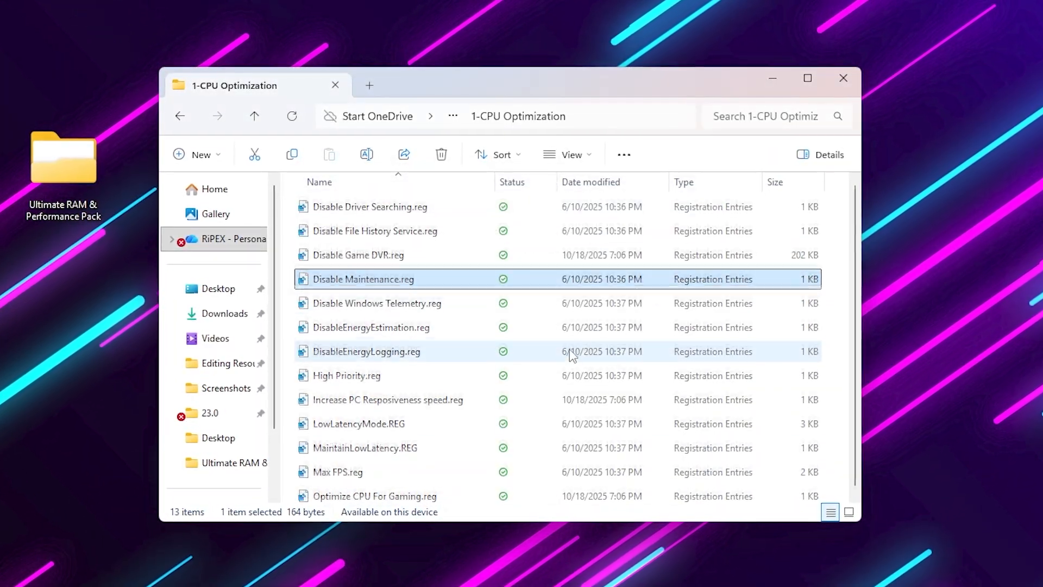
click(253, 115)
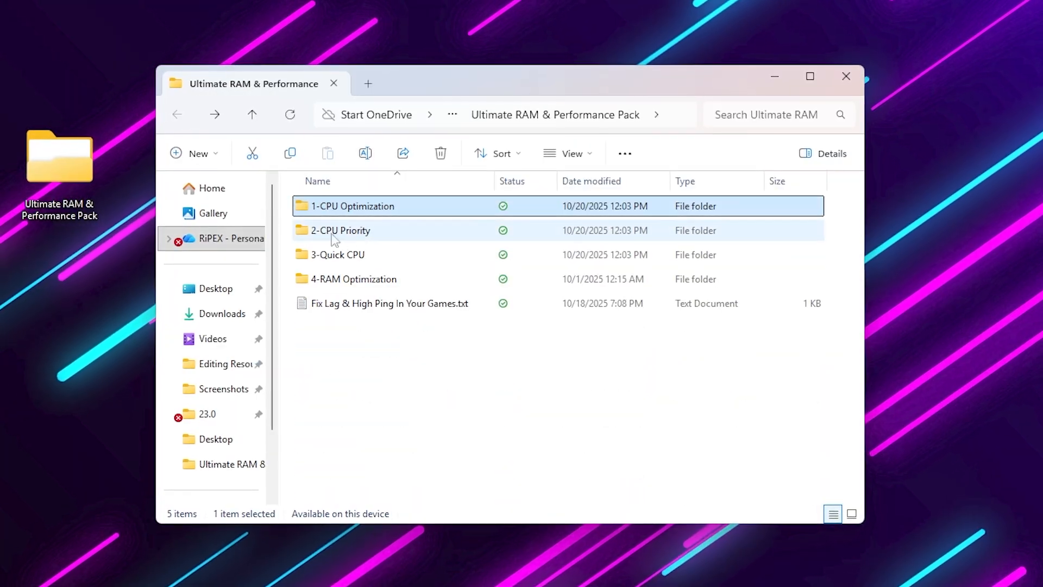
Apply Intel Priority.reg from 2-CPU Priority > INTEL and run QuickCpuSetup.msi.
double_click(340, 230)
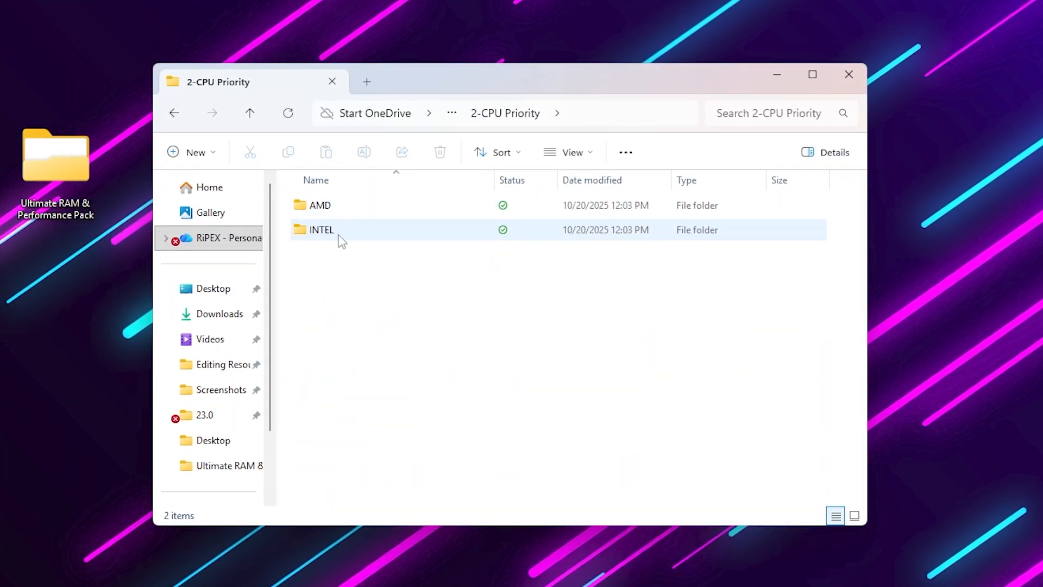
double_click(322, 230)
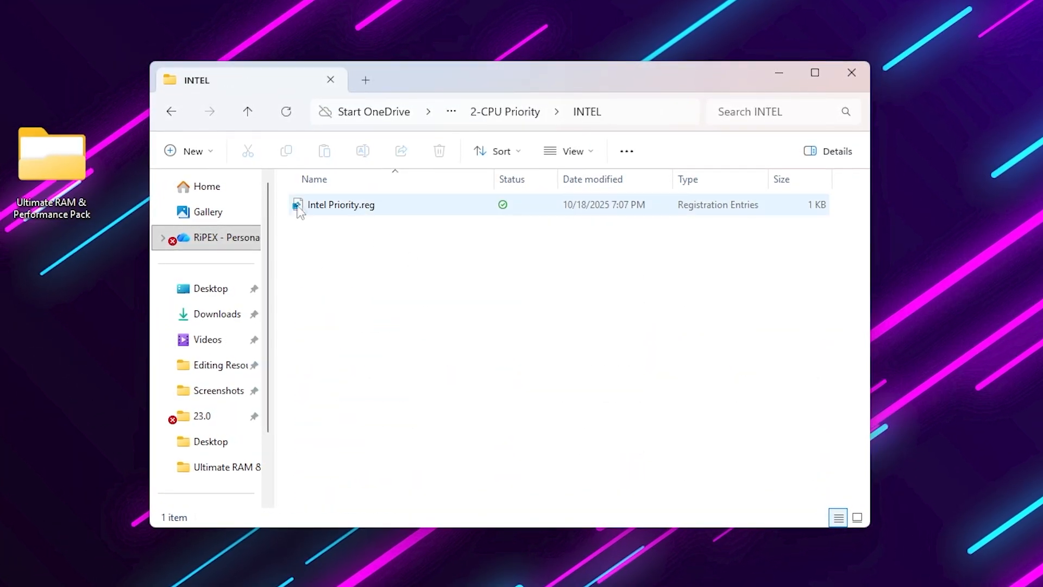
double_click(340, 204)
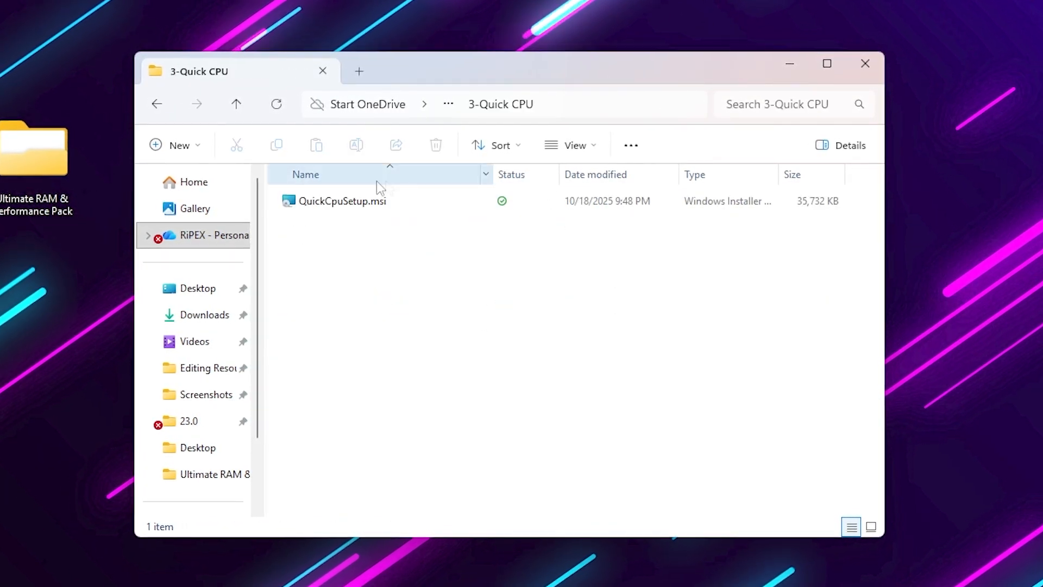
mouse_move(341, 200)
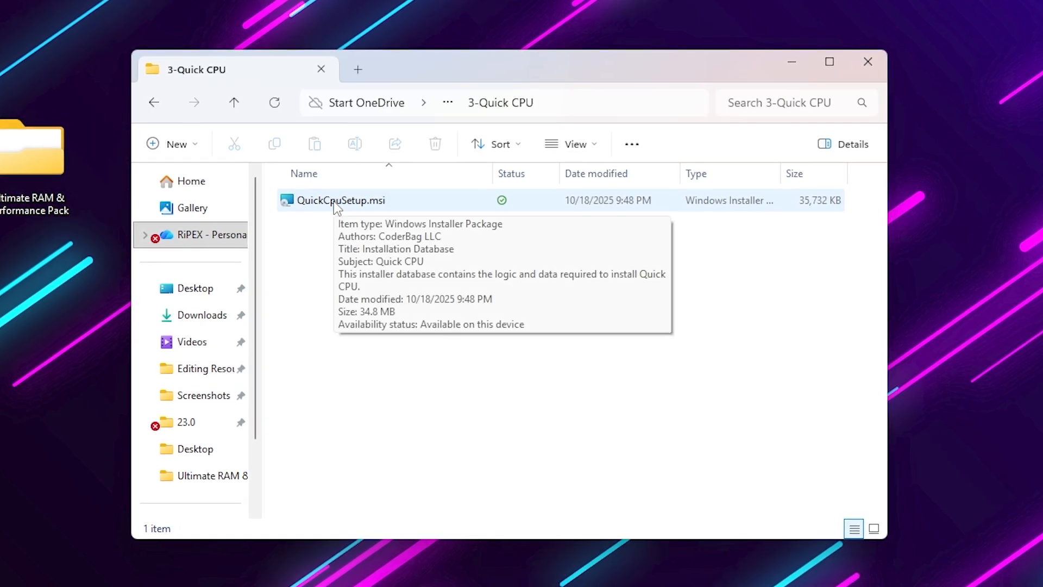
double_click(340, 200)
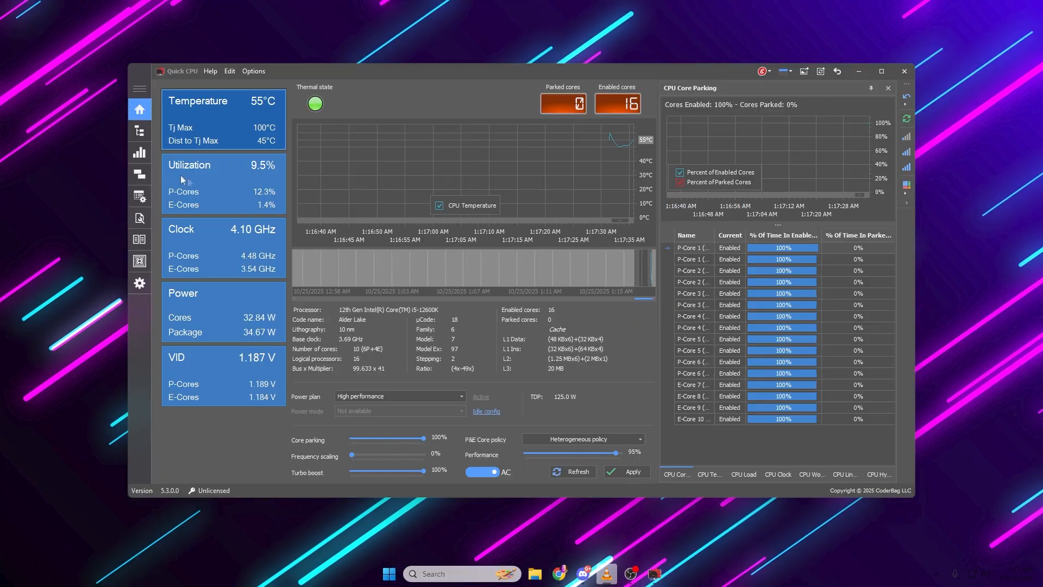
Switch Quick CPU to the High performance power plan and apply the changes.
click(399, 396)
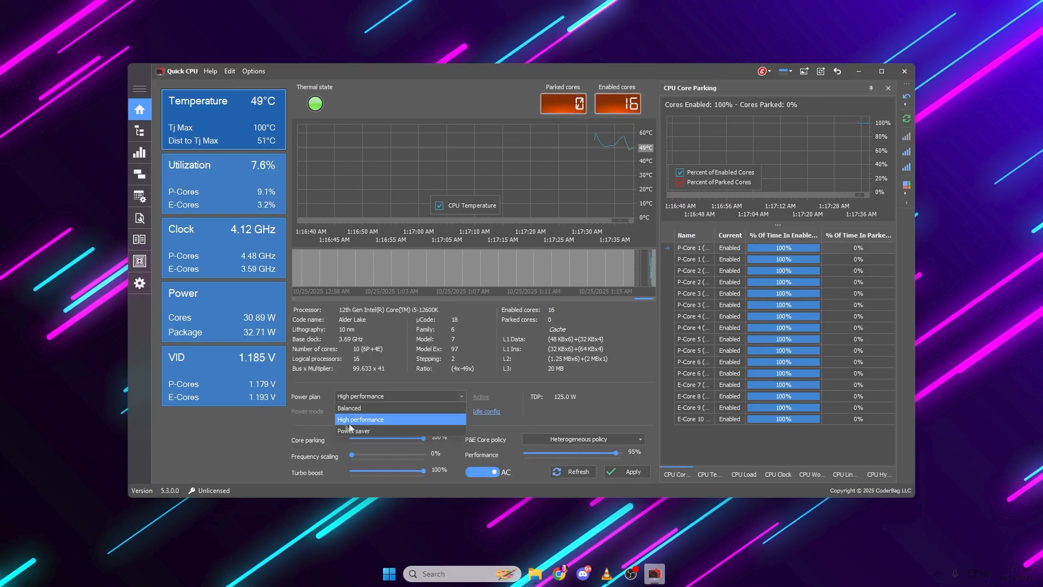
click(360, 420)
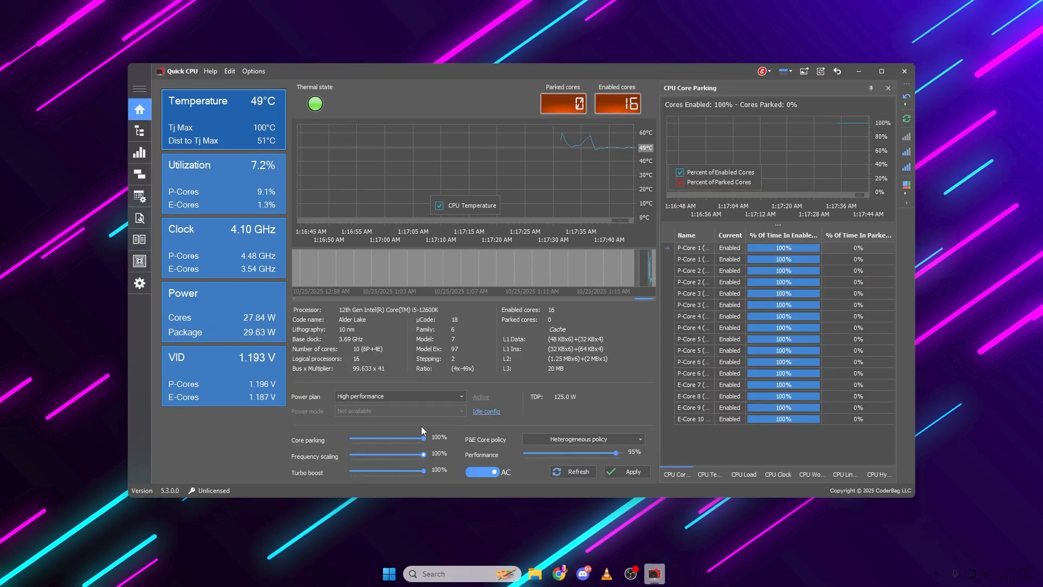
click(626, 471)
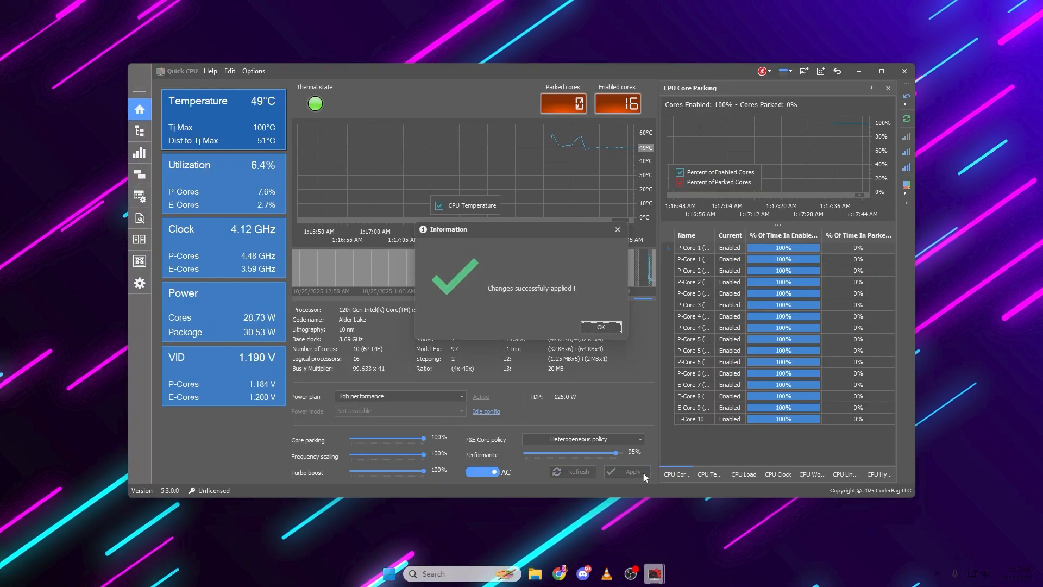
click(600, 327)
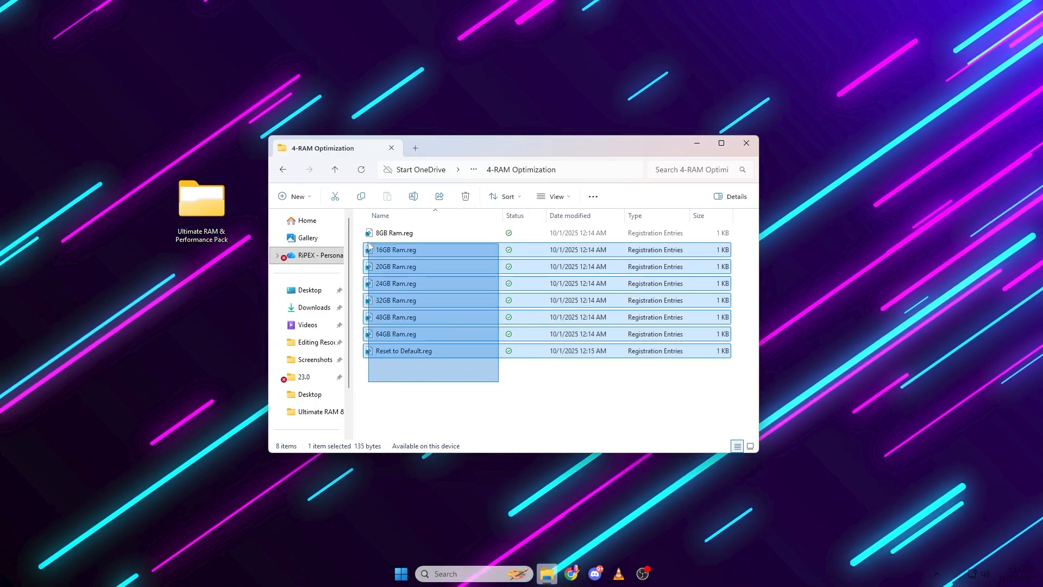
Merge 32GB Ram.reg from 4-RAM Optimization, allowing the Registry Editor UAC prompt.
key(ctrl+a)
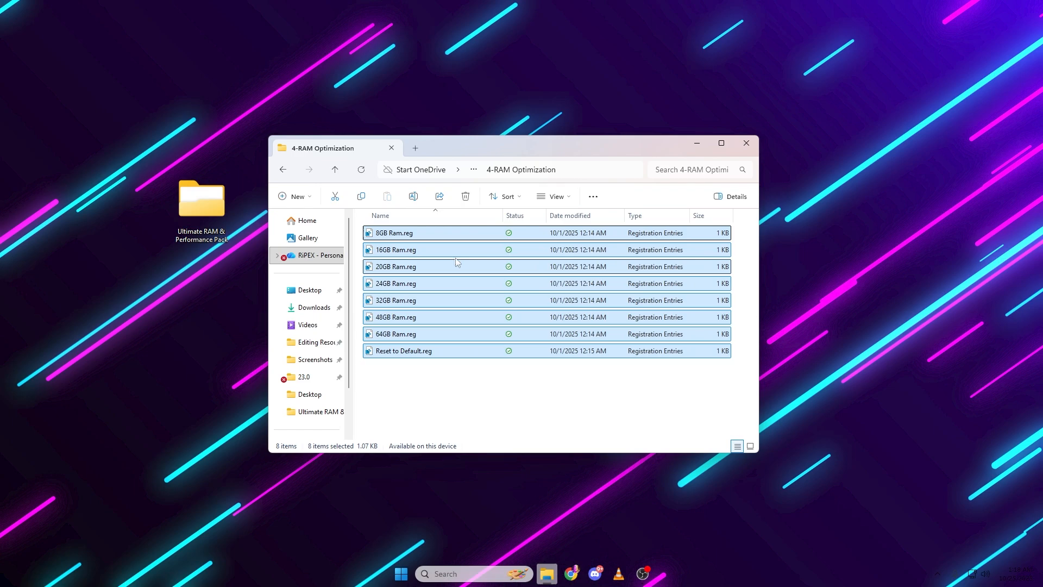
click(473, 380)
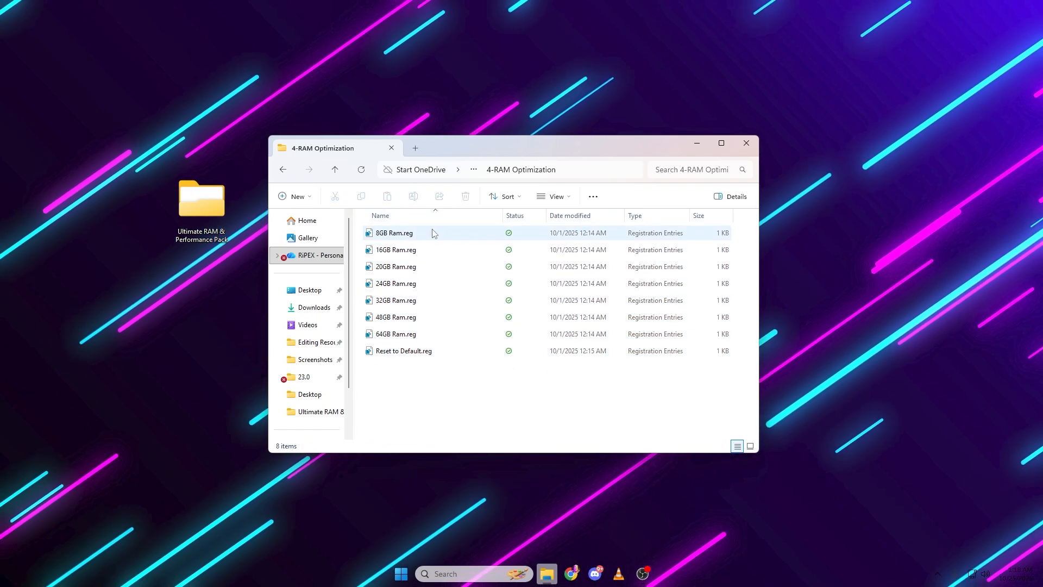
double_click(396, 300)
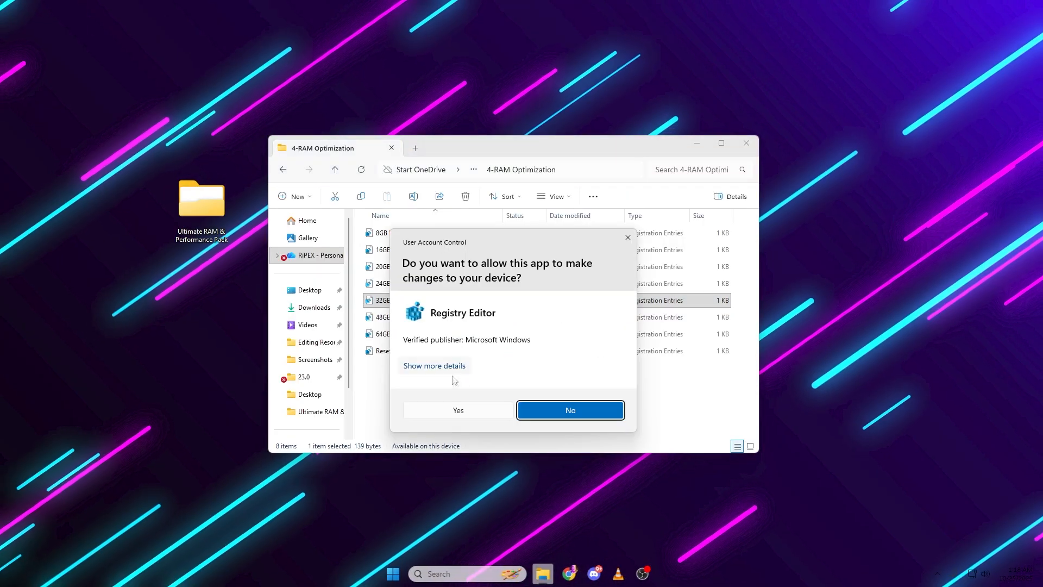
click(458, 409)
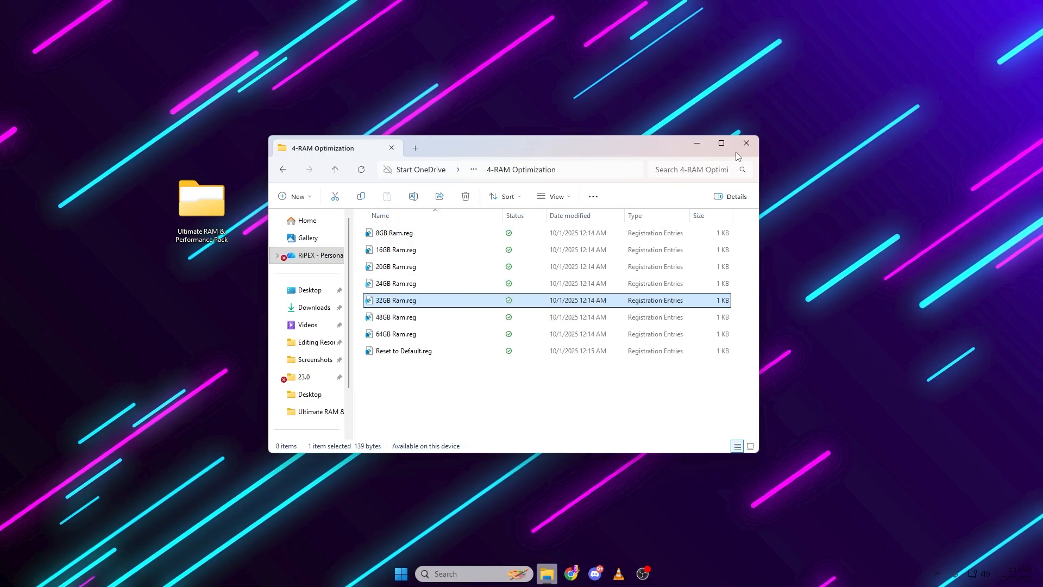
mouse_move(385, 340)
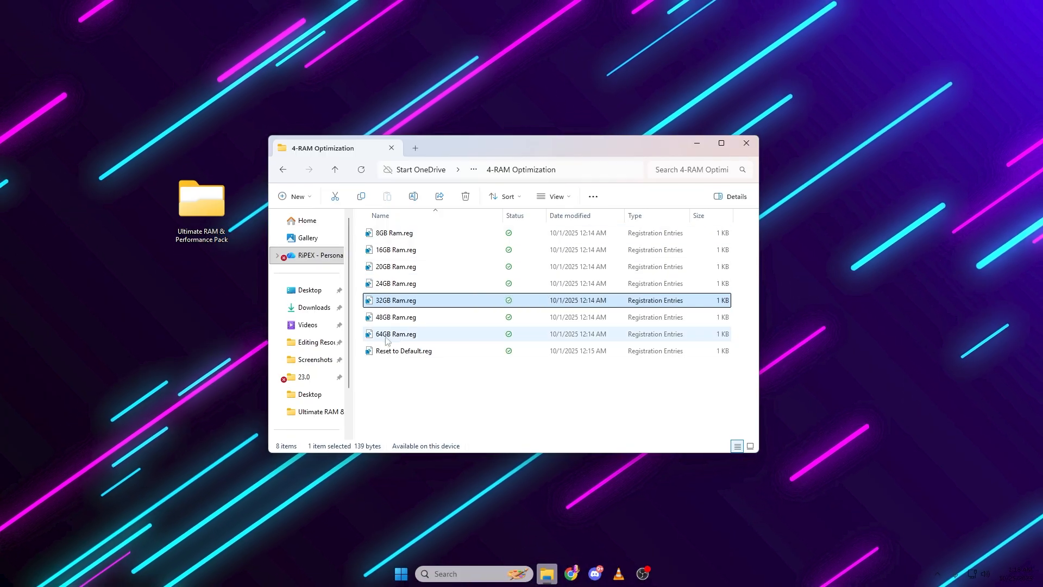
mouse_move(404, 351)
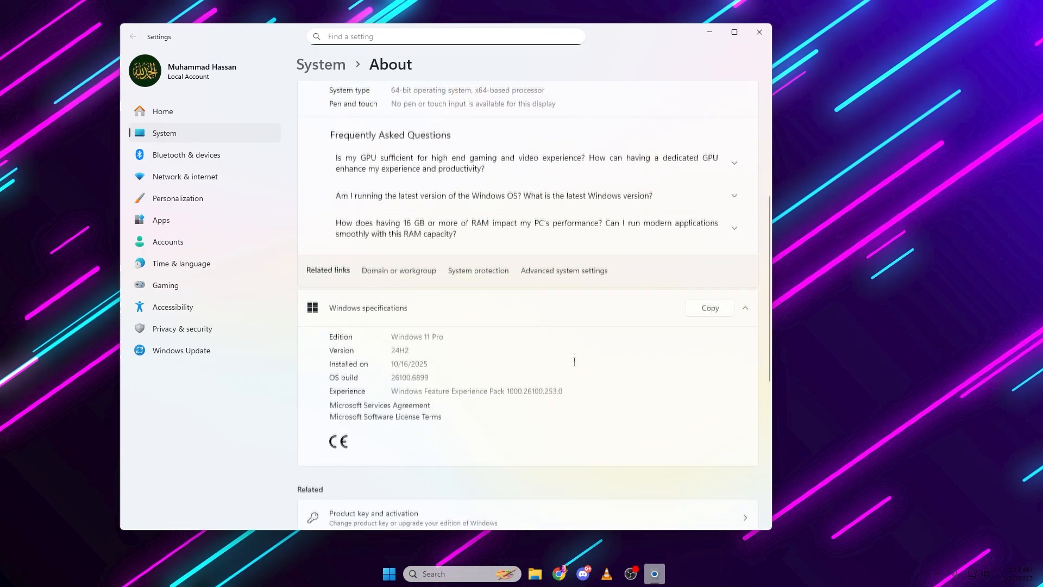
Reach Performance Options from Advanced system settings to view virtual memory.
click(564, 270)
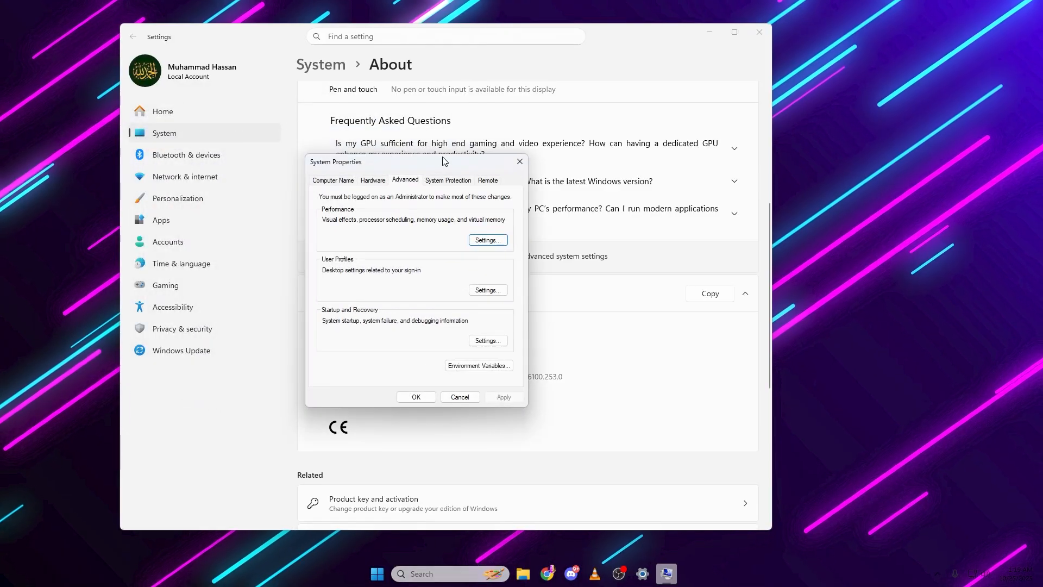
click(486, 239)
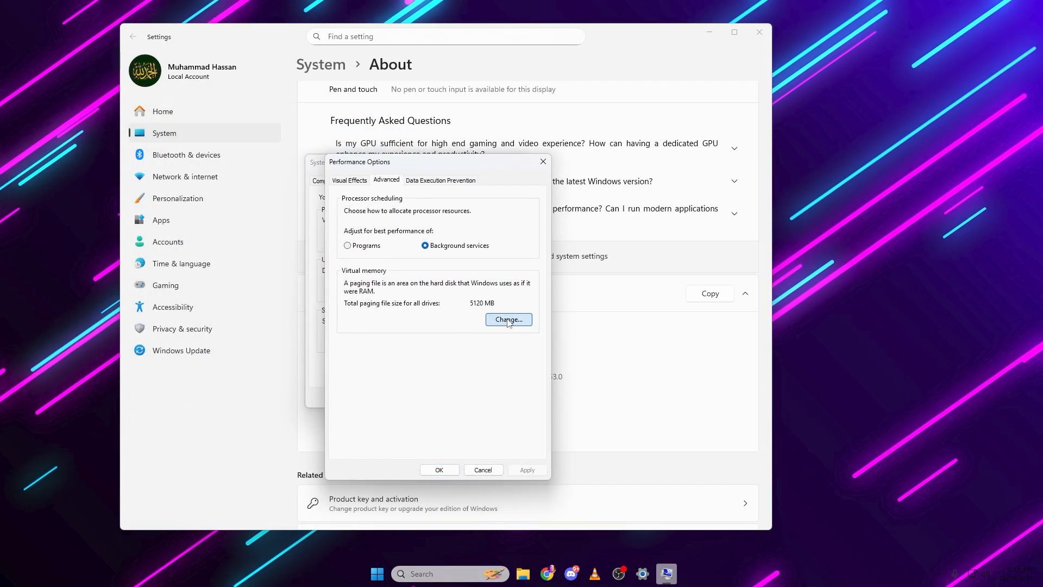
Disable automatic paging file management and choose a custom size for drive C:, ready to enter values.
click(508, 319)
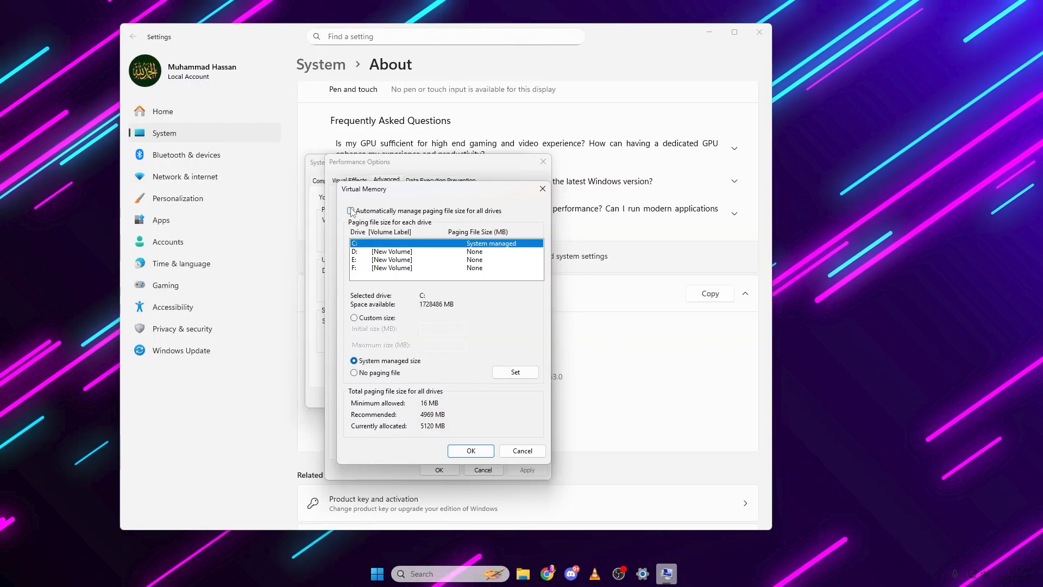
click(351, 211)
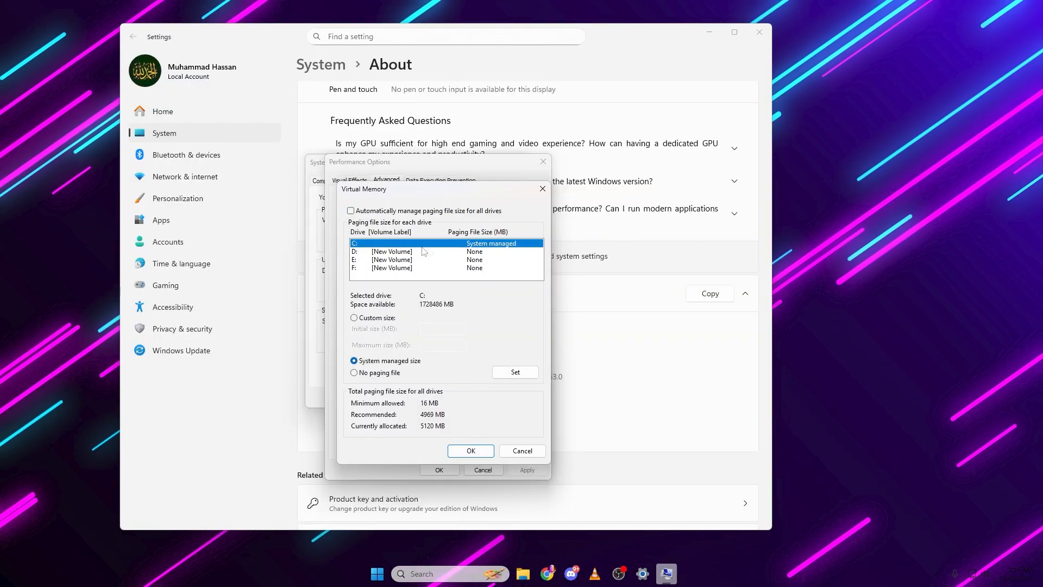
mouse_move(376, 323)
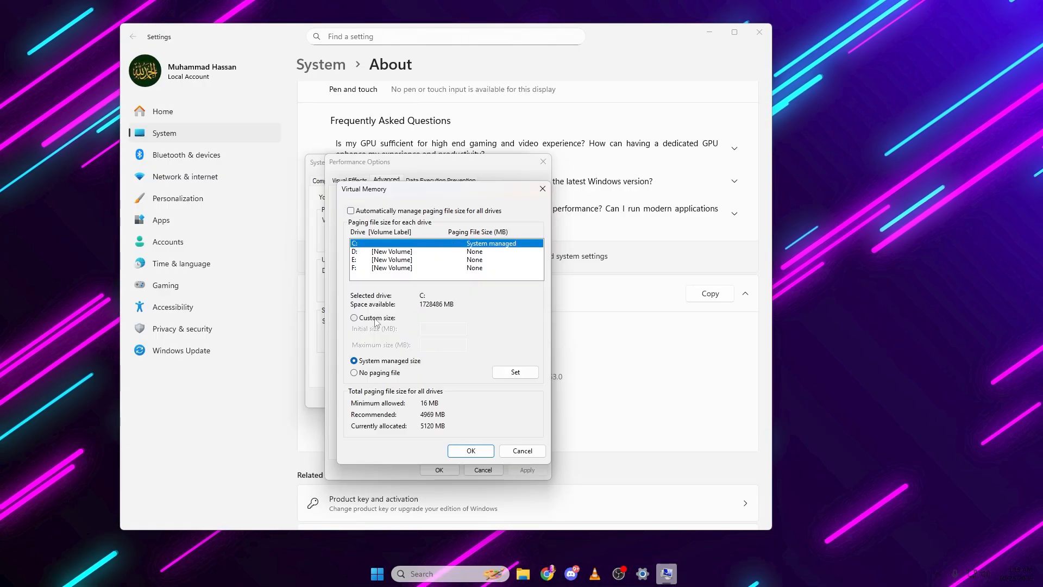
click(354, 317)
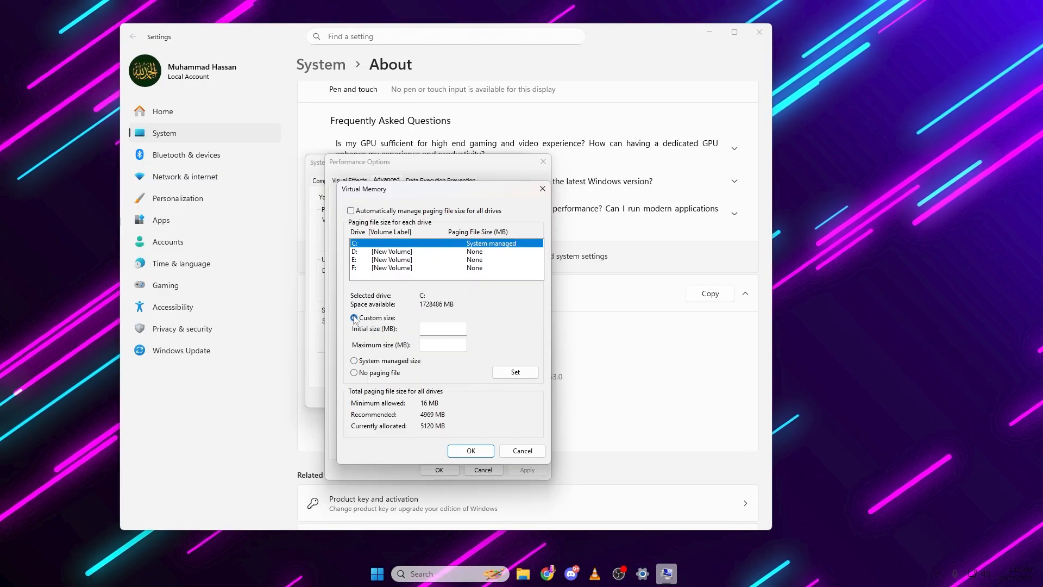
click(354, 318)
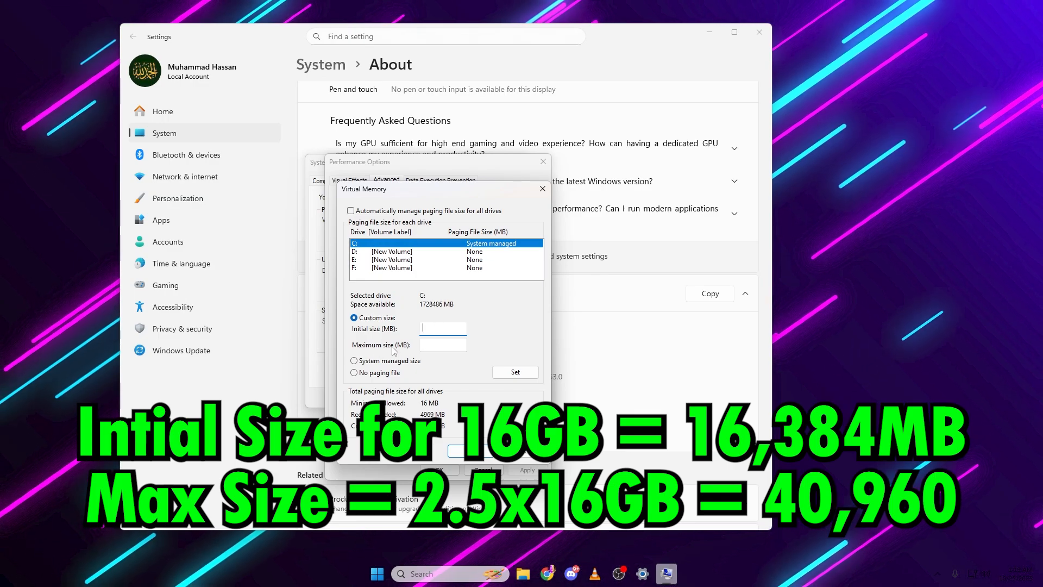
click(442, 345)
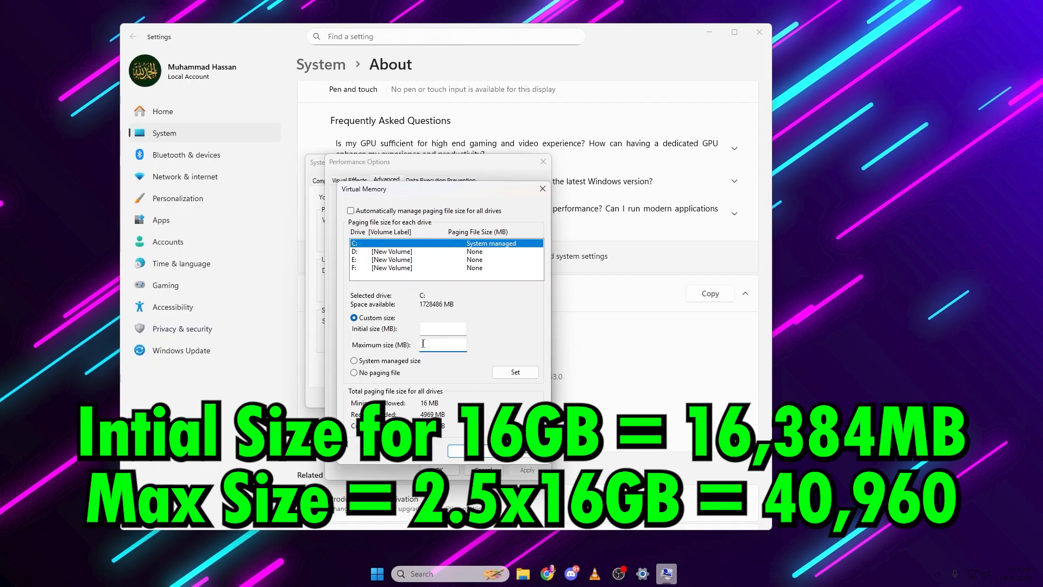